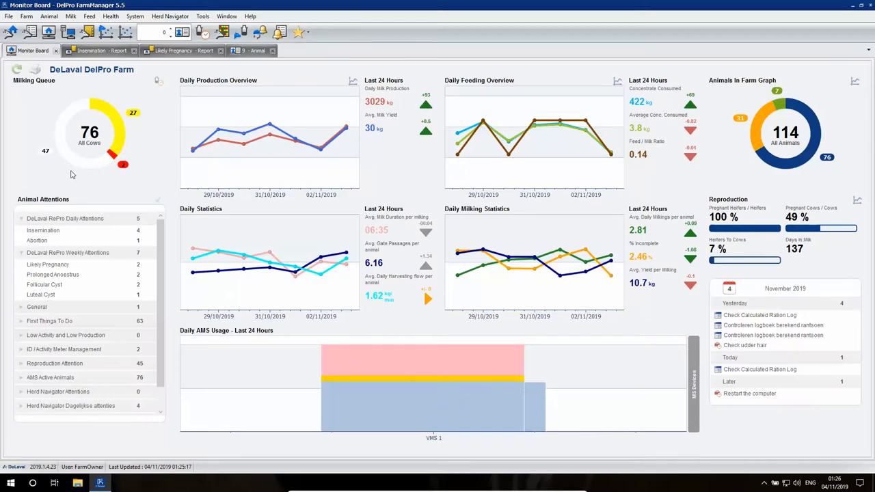
mouse_move(131, 188)
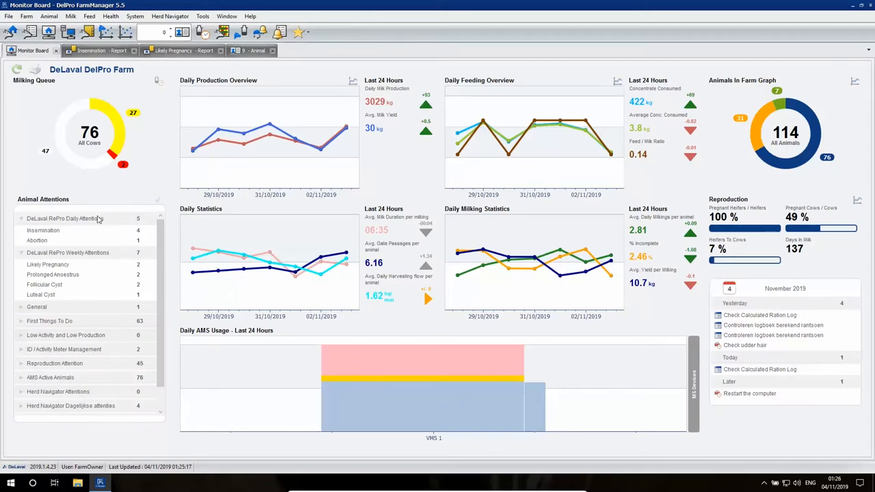
mouse_move(109, 256)
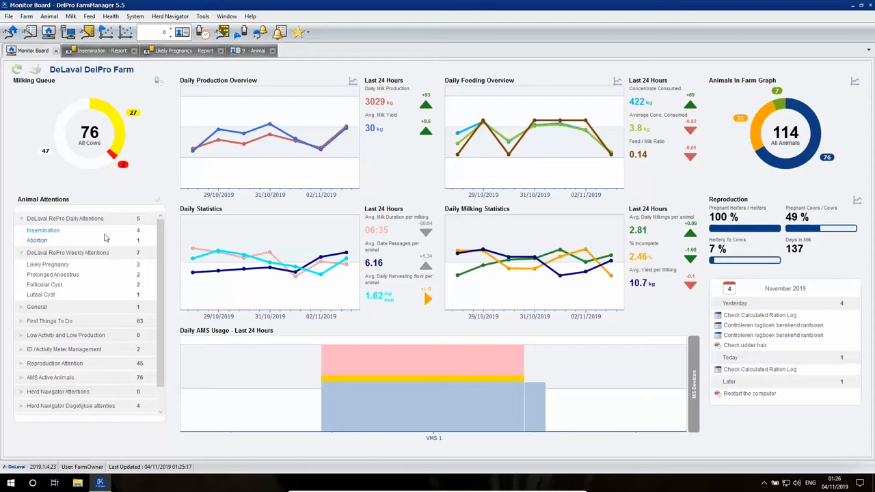
mouse_move(79, 234)
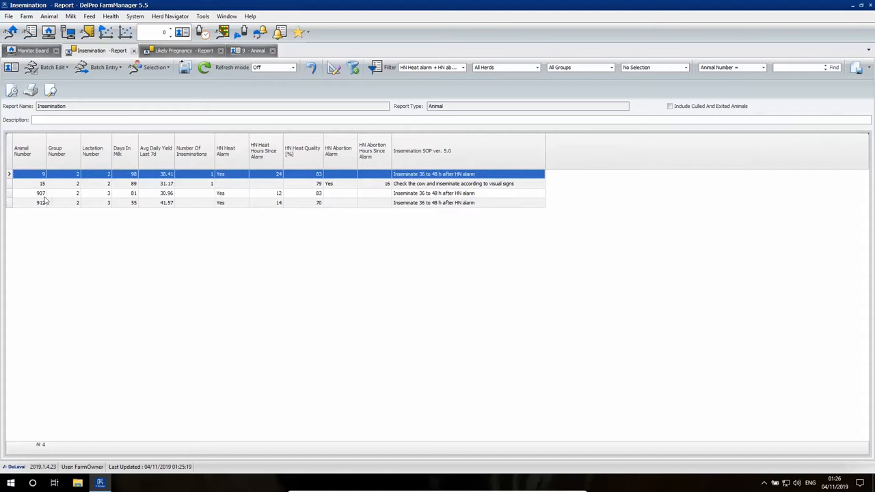
mouse_move(424, 267)
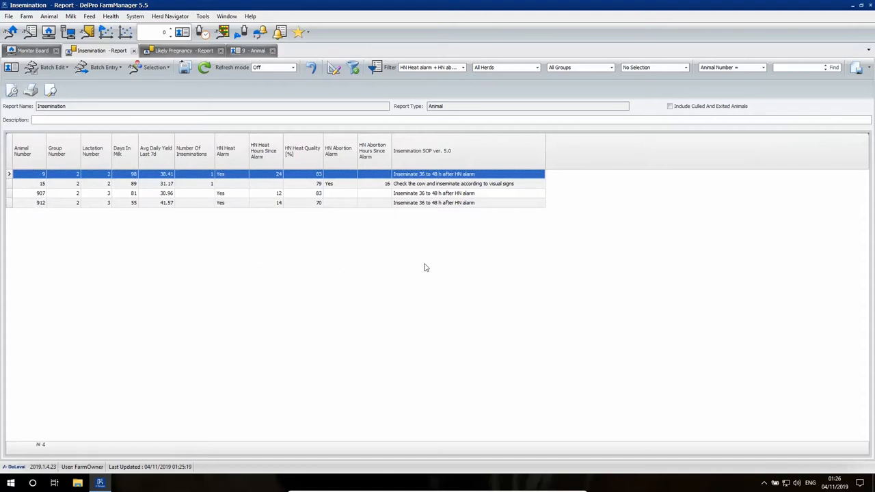
mouse_move(496, 207)
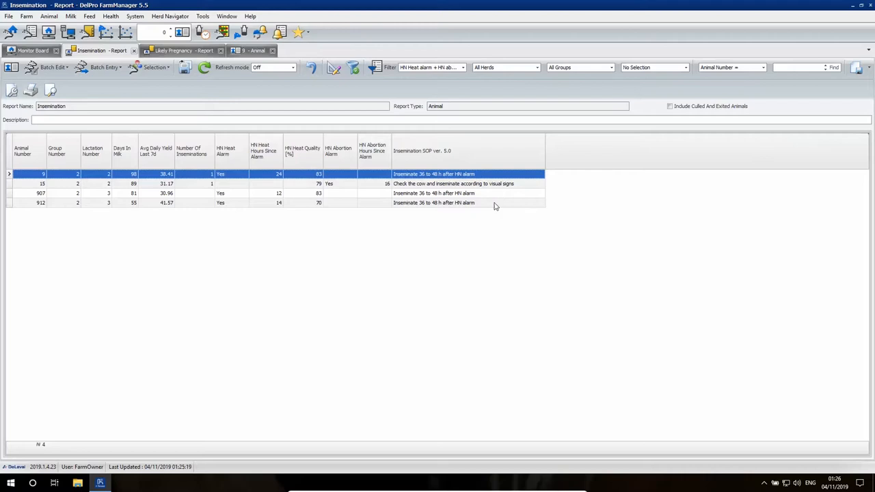
mouse_move(46, 219)
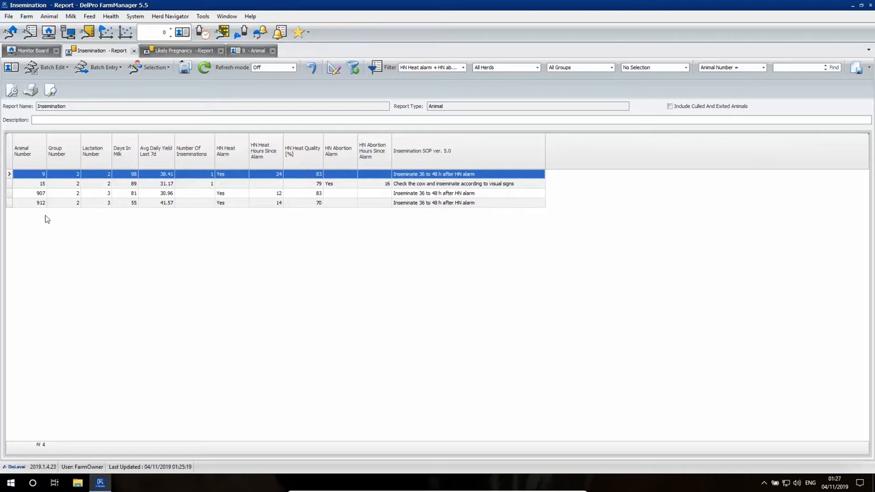
mouse_move(39, 207)
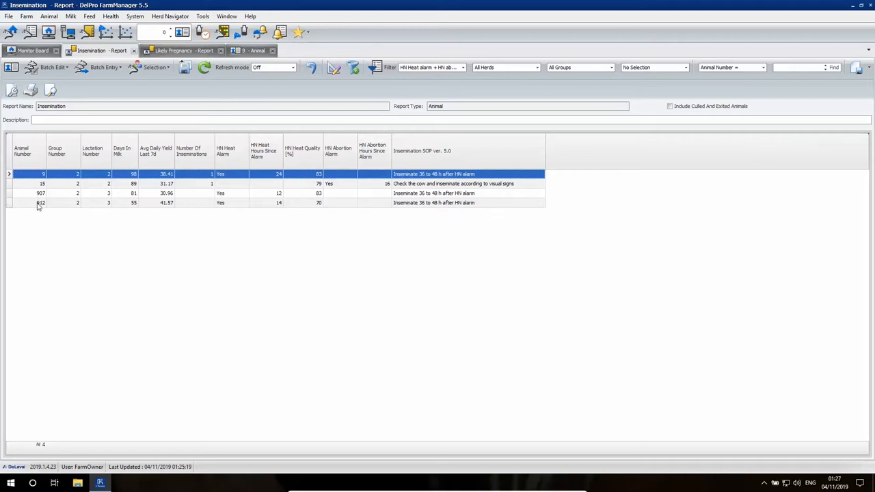
- Open cow 912's animal record from its row in the Insemination report
double_click(41, 202)
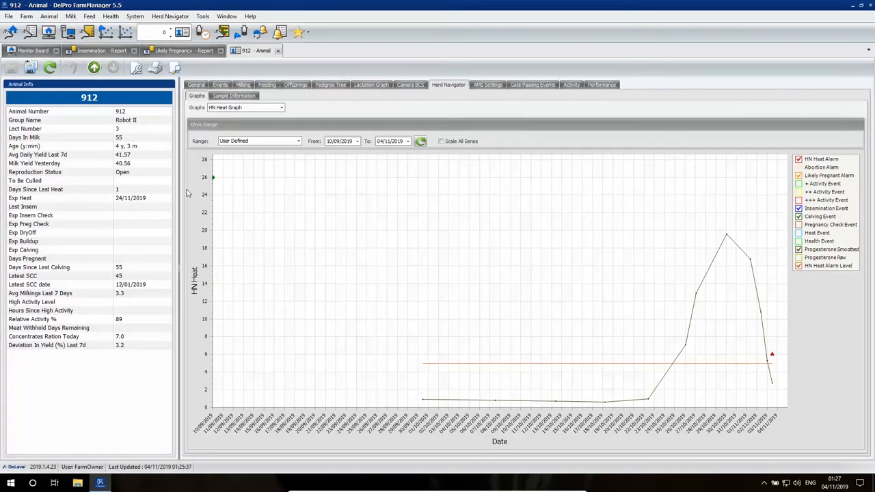
mouse_move(213, 178)
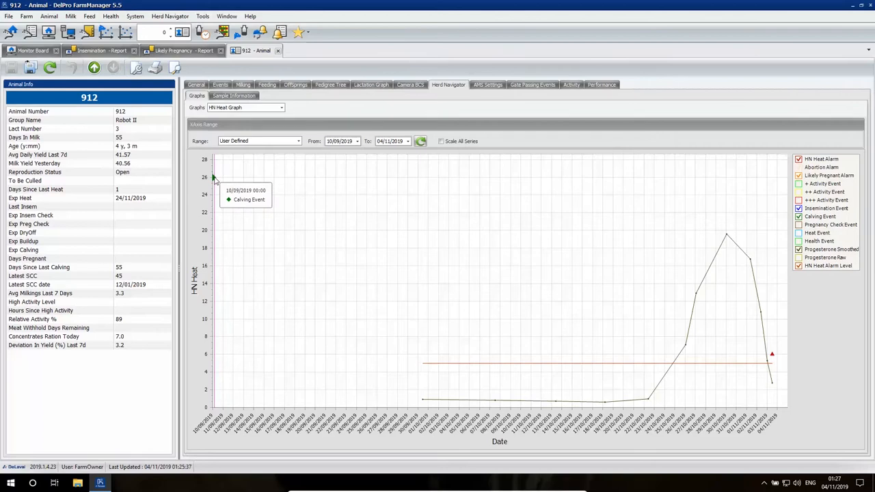
mouse_move(369, 319)
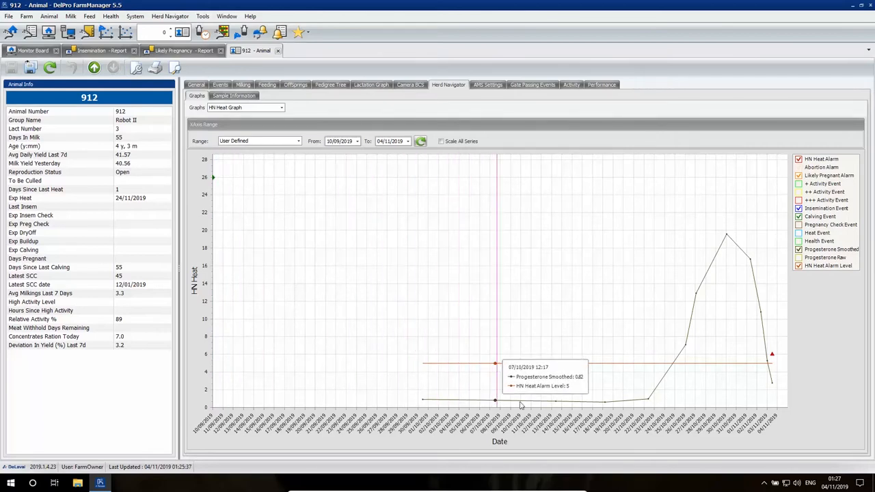
mouse_move(660, 392)
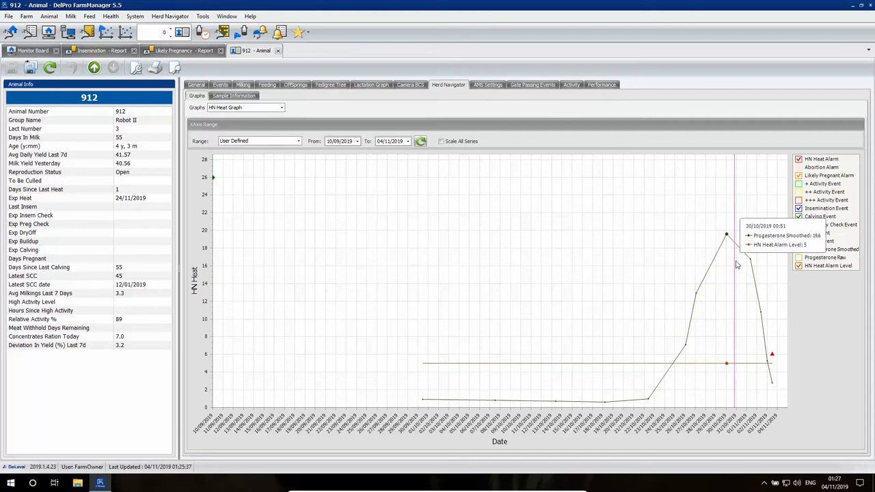
mouse_move(771, 355)
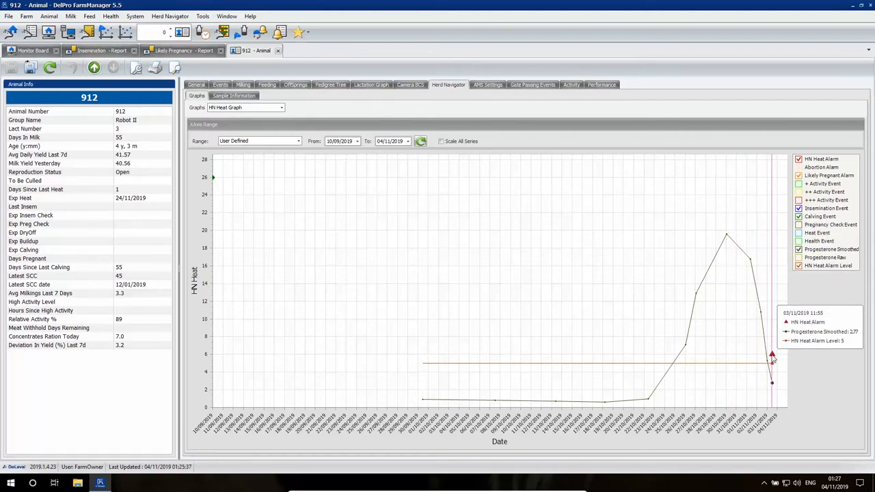
mouse_move(650, 299)
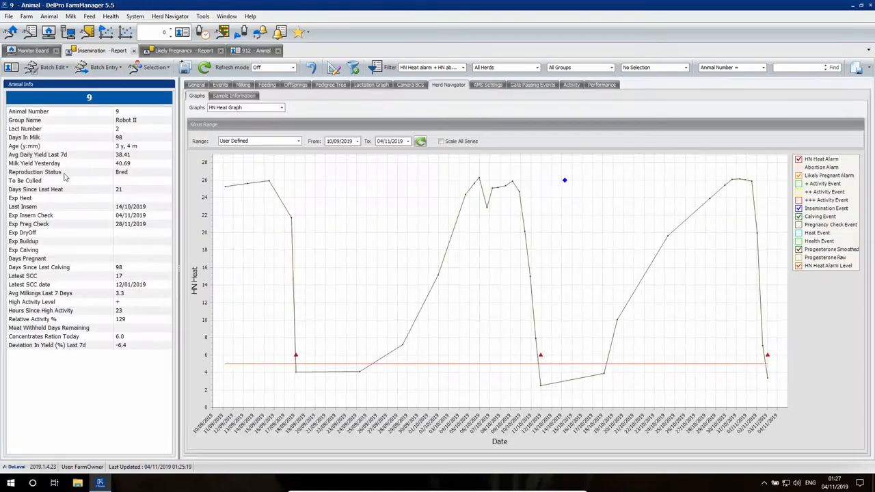
mouse_move(243, 191)
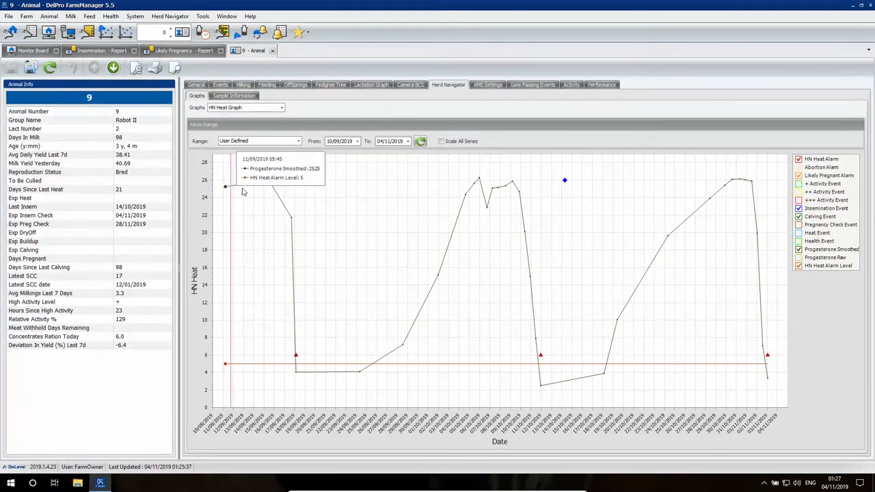
mouse_move(295, 354)
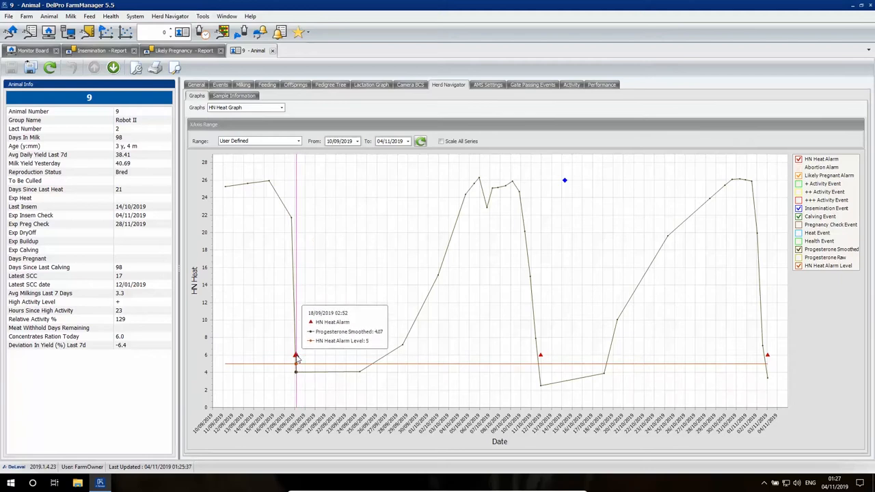
mouse_move(355, 376)
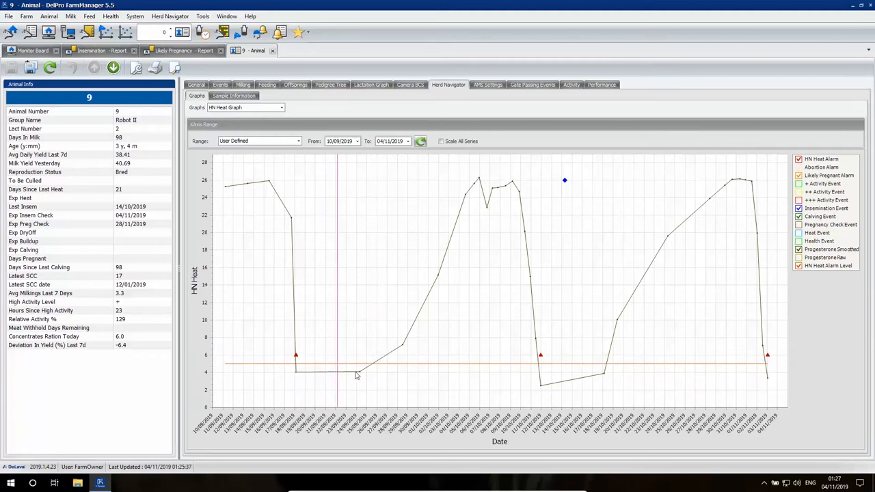
mouse_move(504, 192)
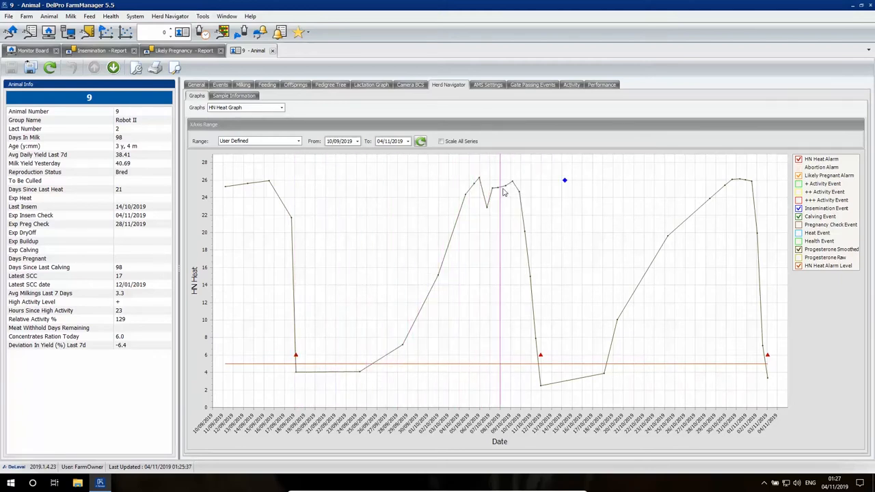
mouse_move(541, 195)
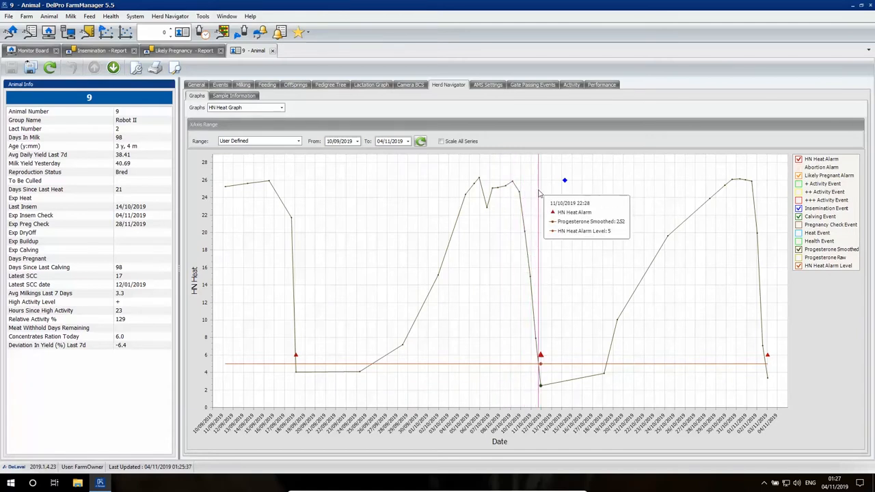
mouse_move(564, 180)
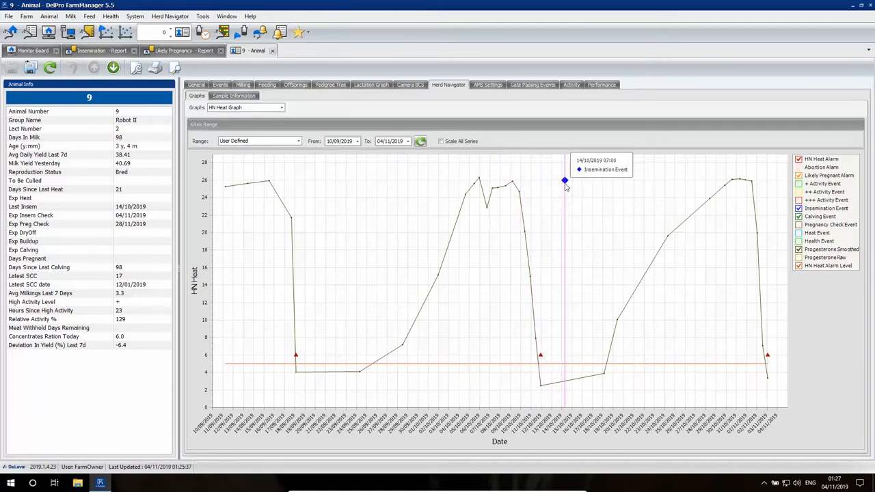
mouse_move(574, 213)
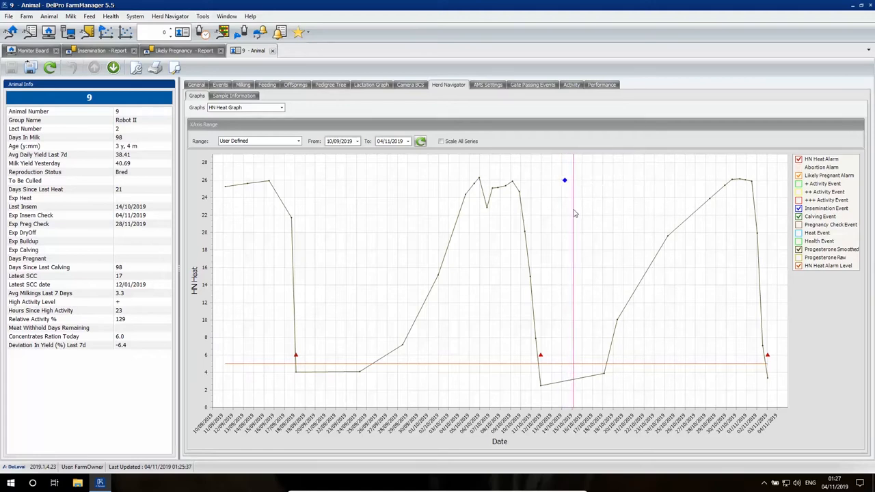
mouse_move(660, 233)
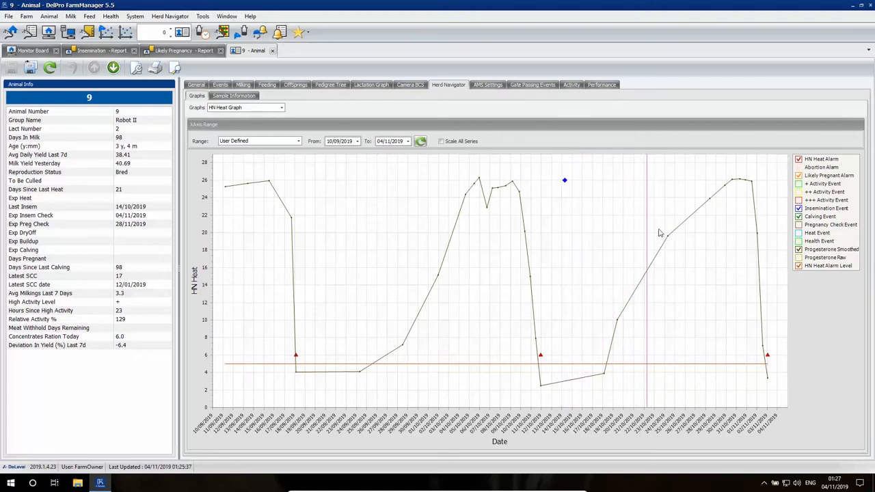
mouse_move(757, 232)
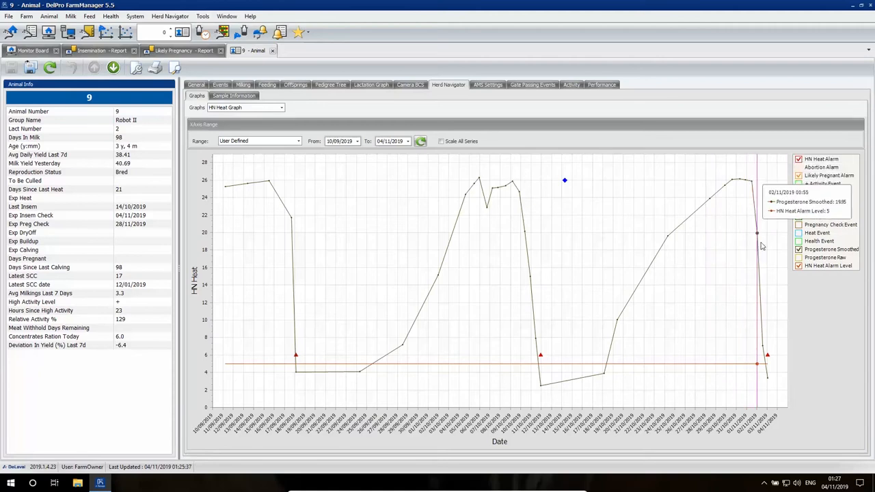
mouse_move(769, 318)
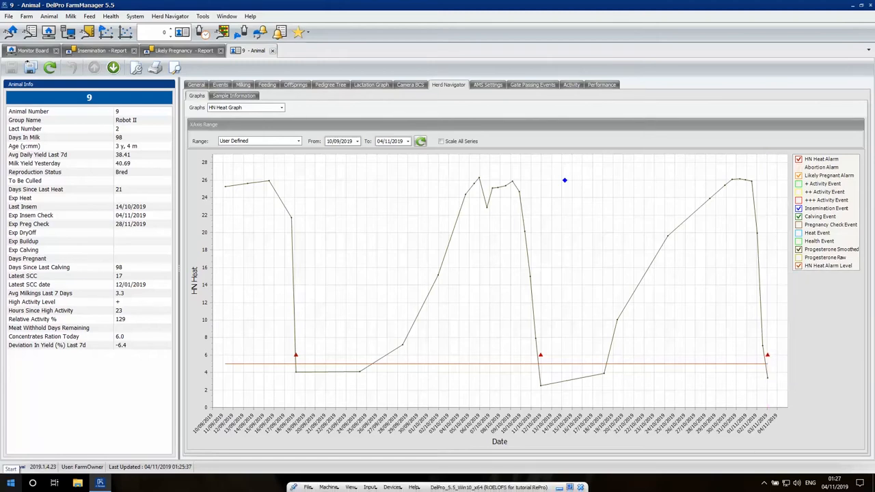
- Return from cow 9's heat graph to the Monitor Board dashboard
click(33, 50)
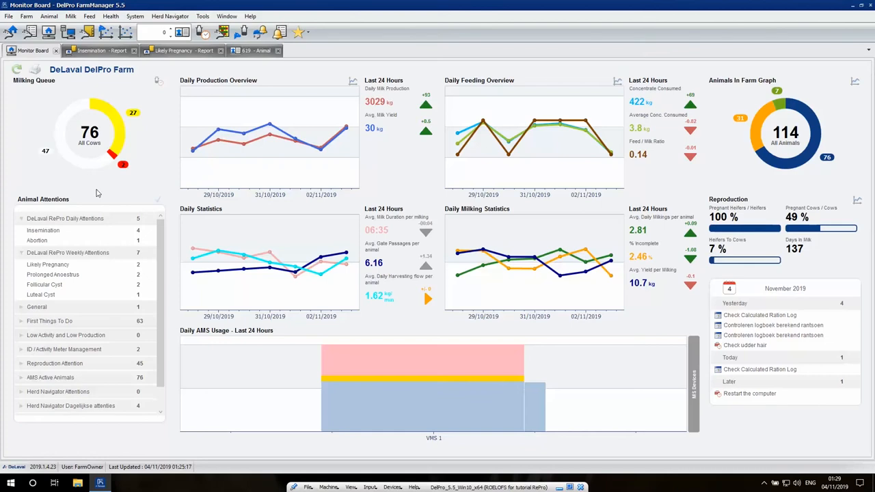
mouse_move(92, 235)
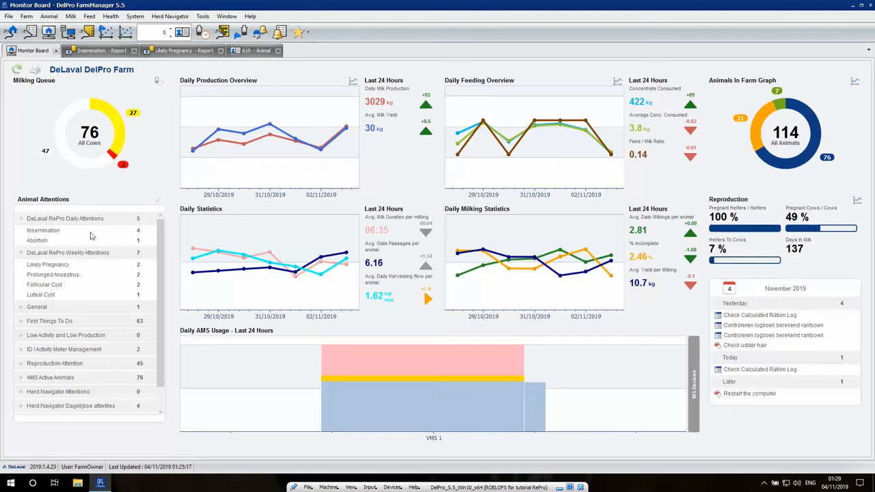
mouse_move(47, 265)
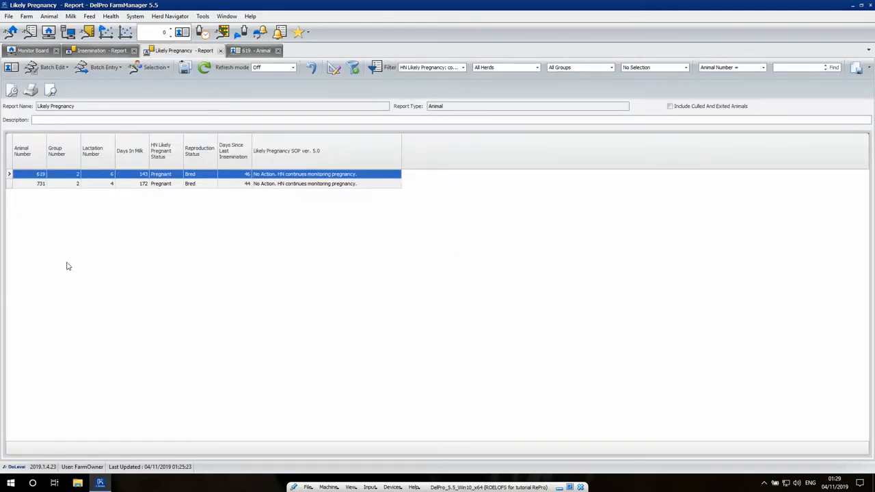
mouse_move(119, 218)
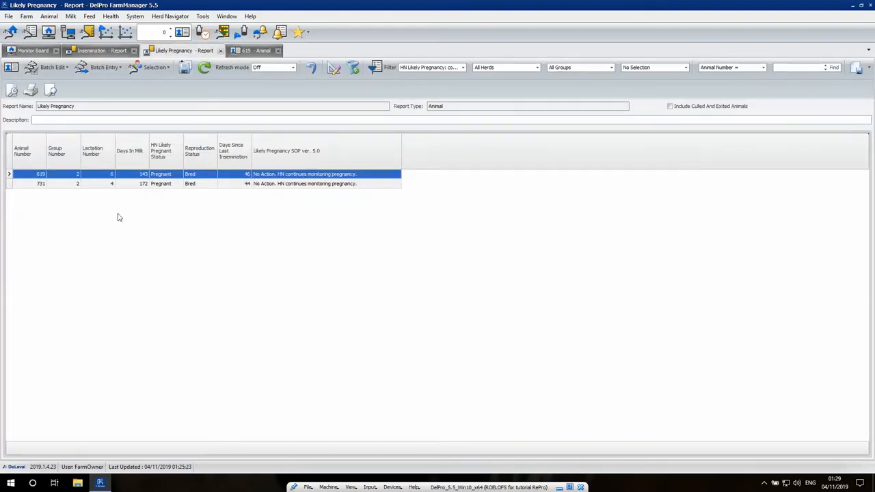
mouse_move(158, 200)
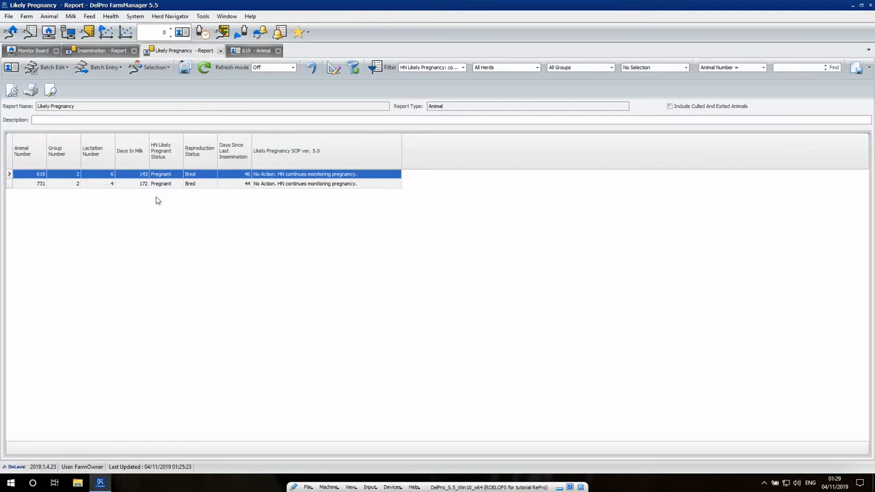
mouse_move(169, 188)
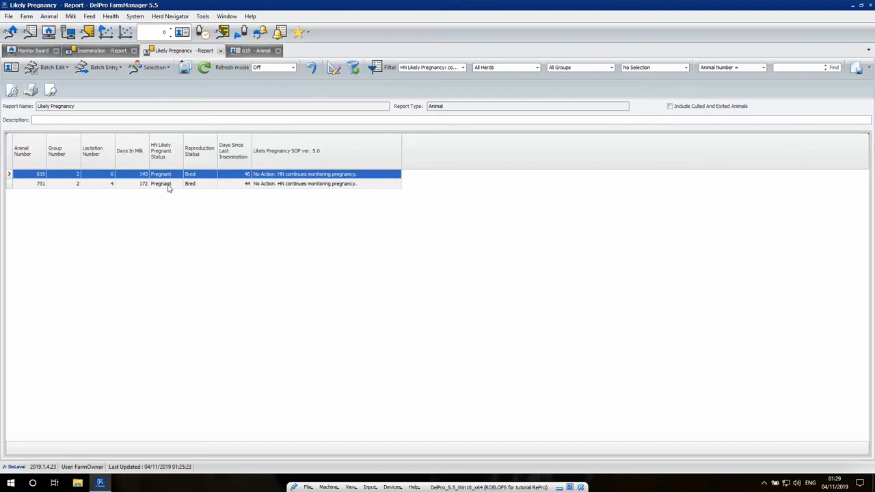
mouse_move(259, 199)
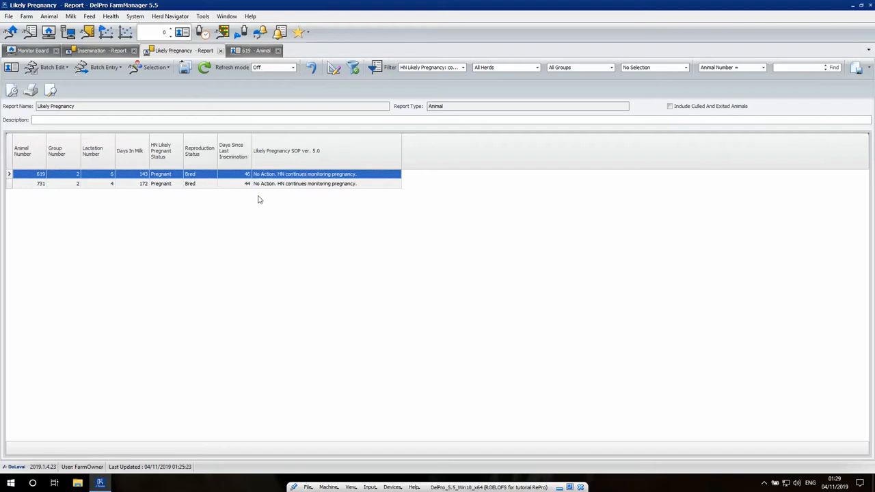
mouse_move(265, 184)
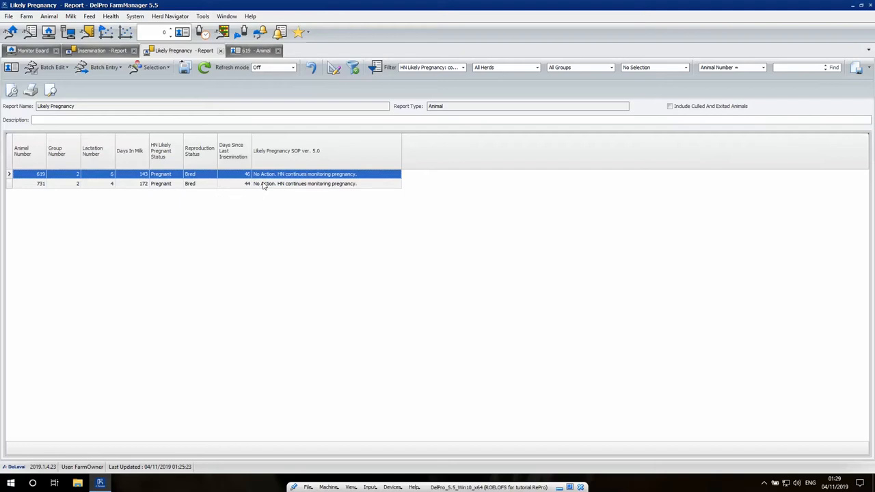
mouse_move(72, 179)
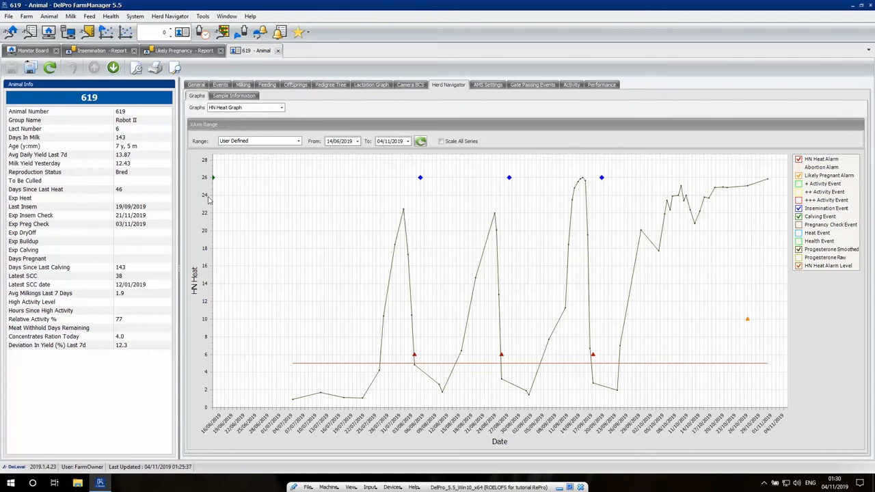
mouse_move(214, 177)
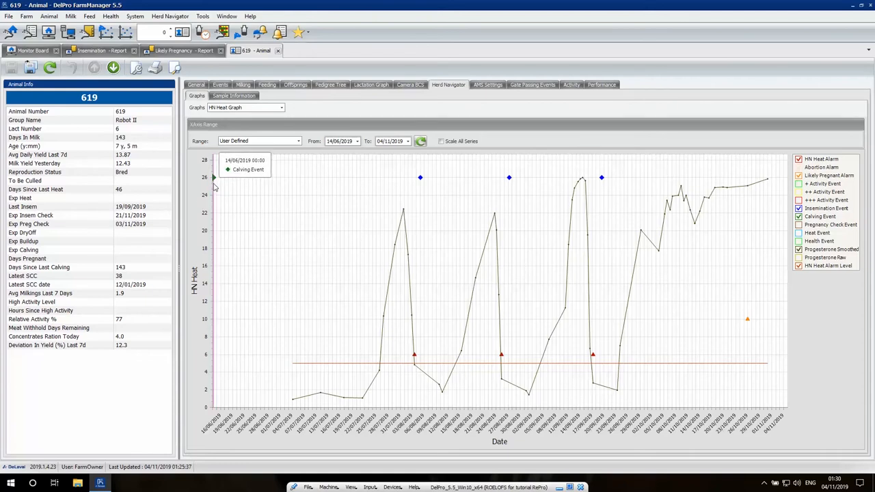
mouse_move(271, 267)
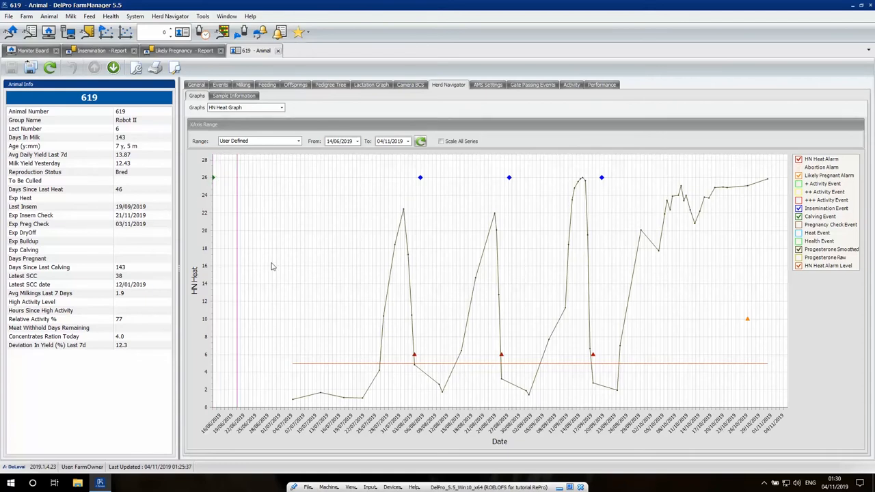
mouse_move(412, 186)
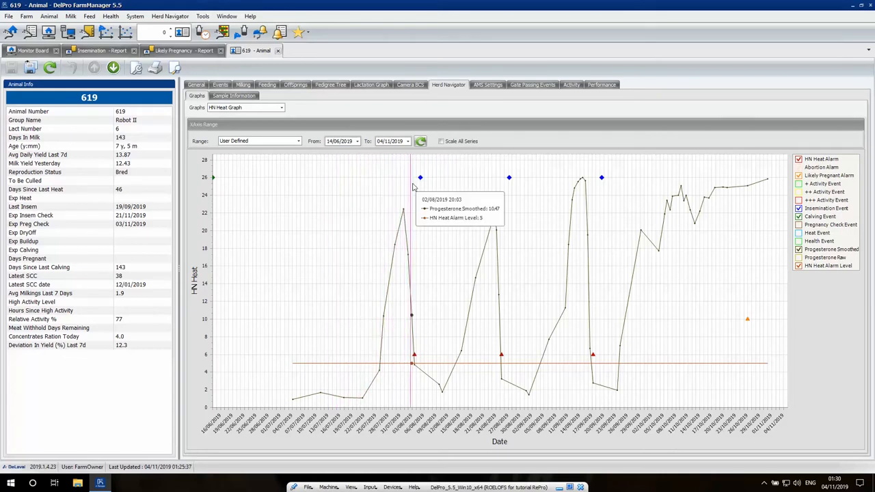
mouse_move(509, 182)
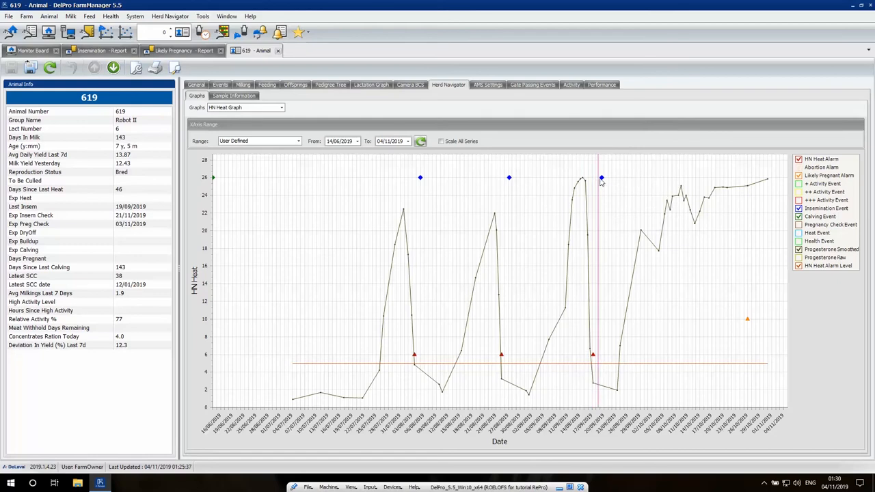
mouse_move(618, 195)
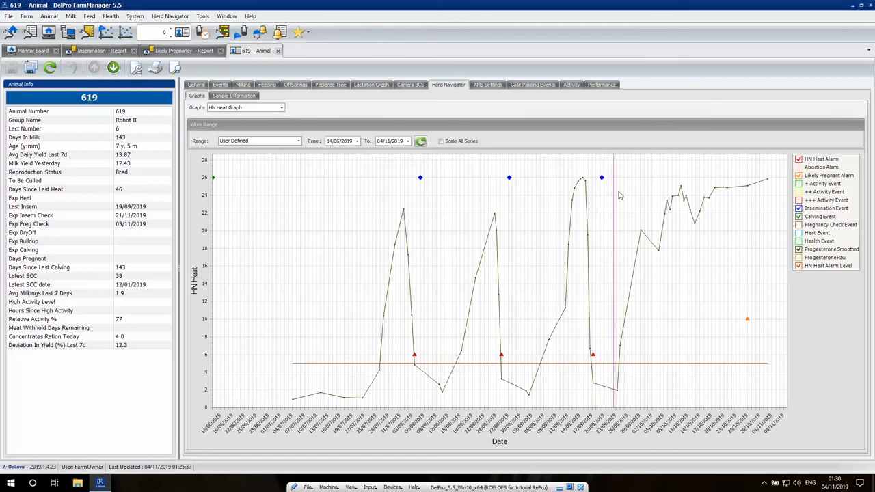
mouse_move(742, 191)
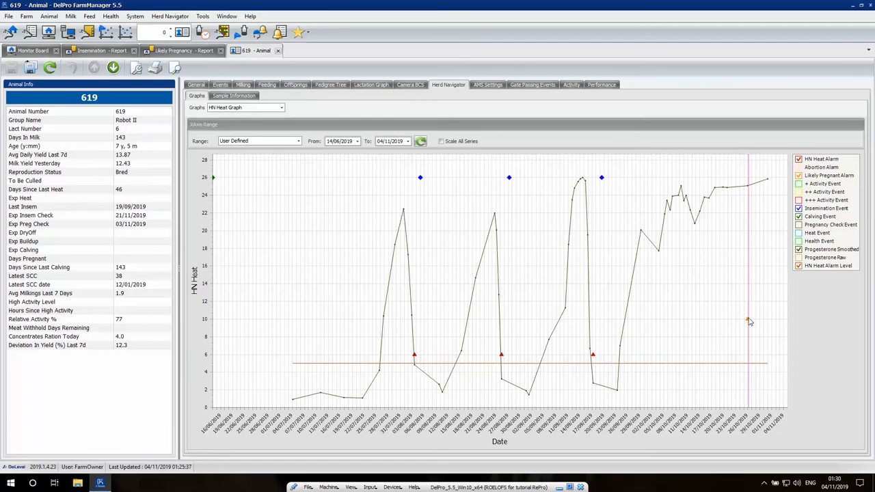
mouse_move(748, 321)
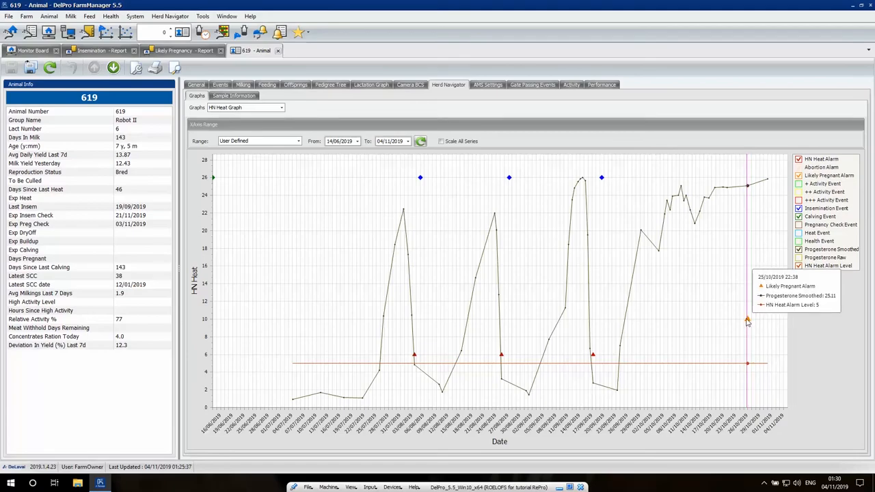